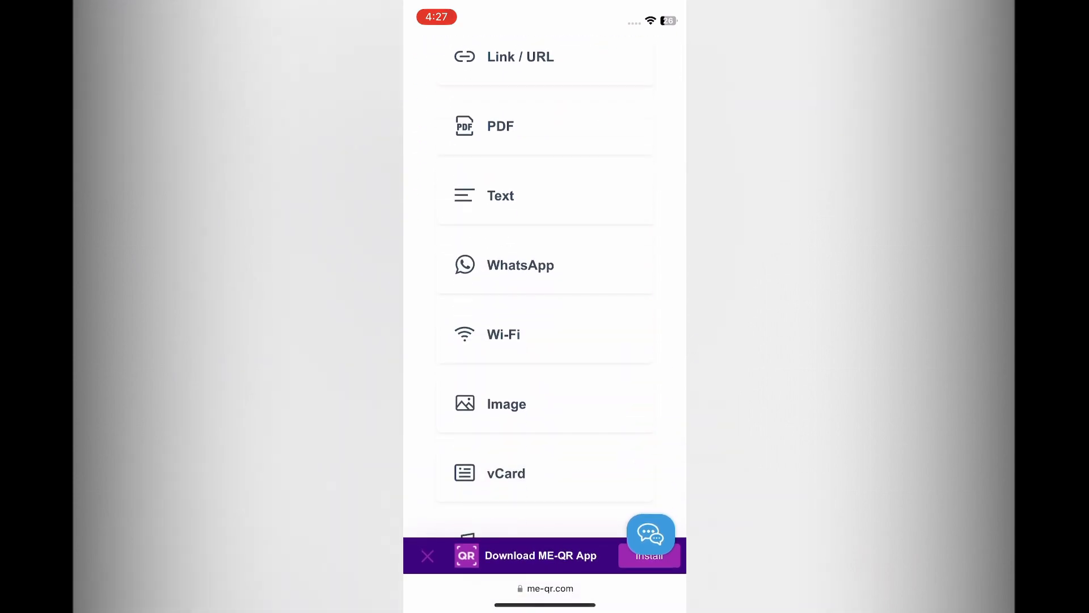
- Choose WhatsApp as the QR code type, bringing up its phone number and message form
{"action": "left_click", "coordinate": [521, 265]}
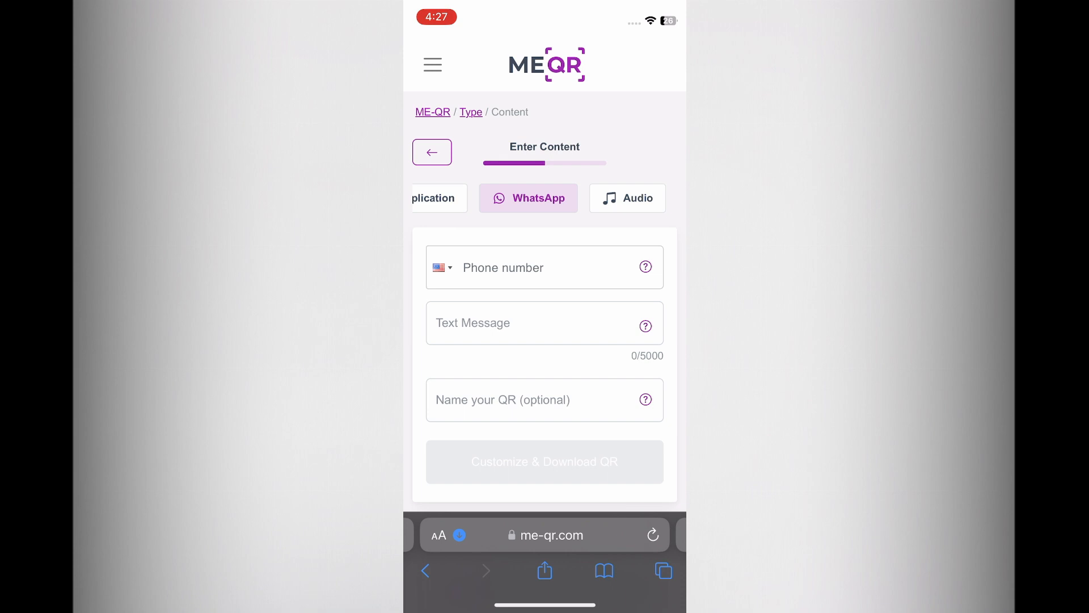
{"action": "left_click", "coordinate": [441, 267]}
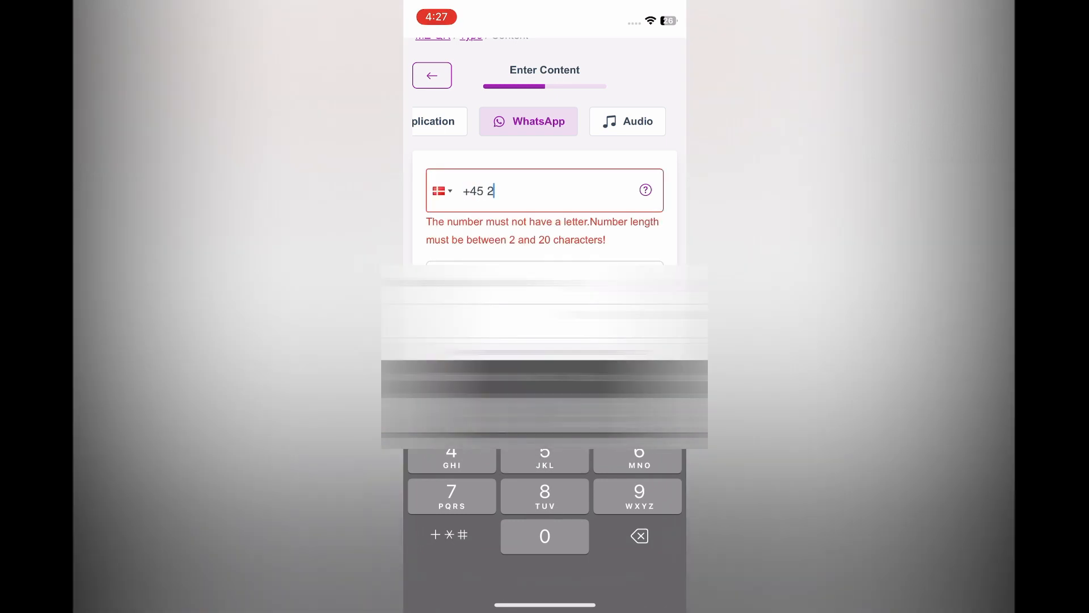
{"action": "type", "text": "8 88 88 888"}
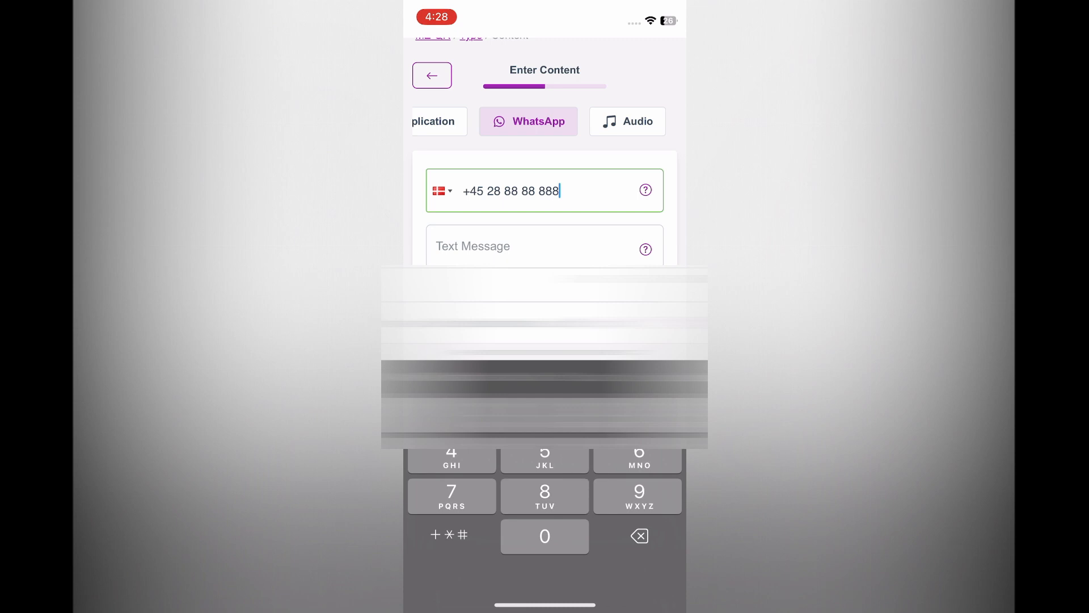
{"action": "left_click", "coordinate": [638, 535]}
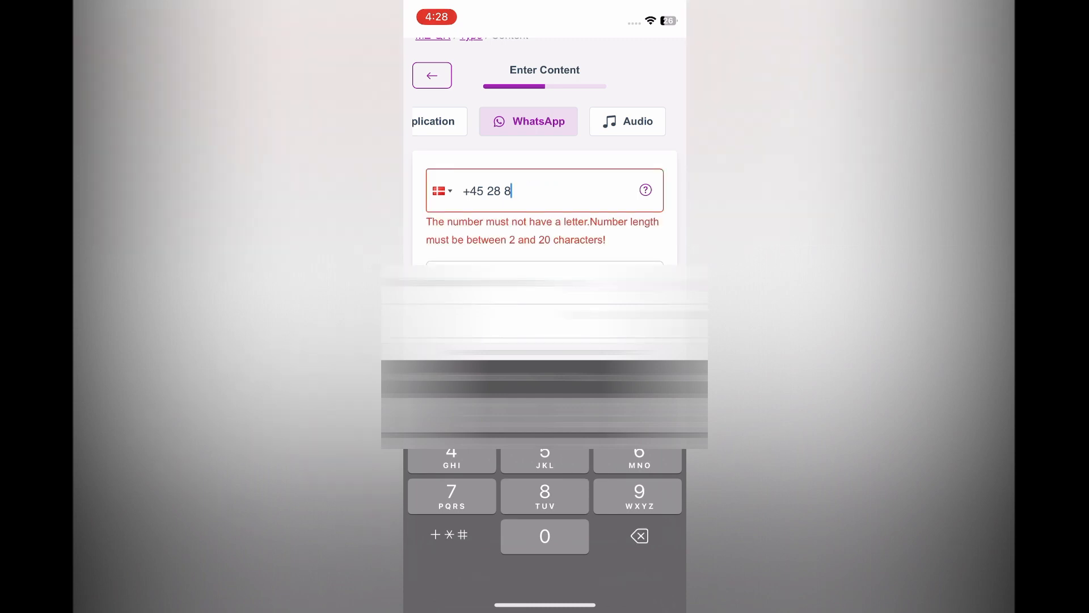
{"action": "left_click", "coordinate": [638, 535]}
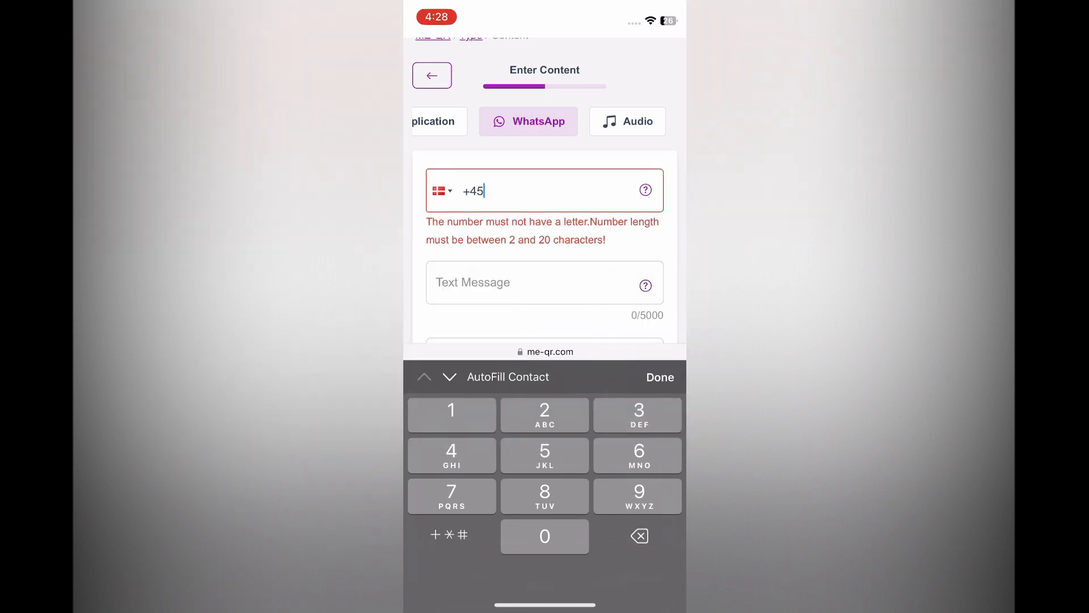
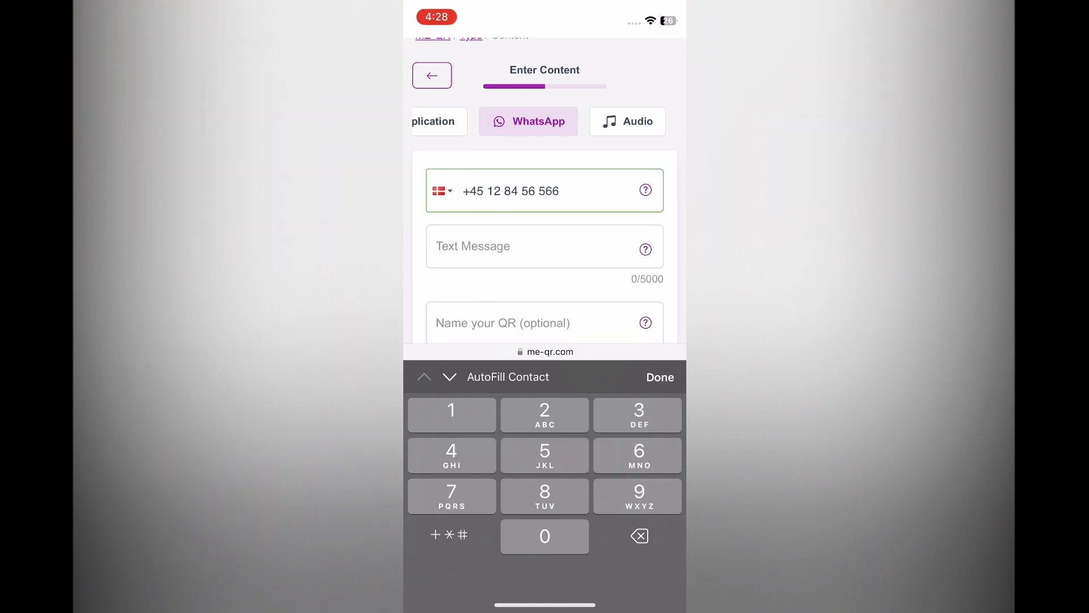
- Add the WhatsApp message 'Test' and continue to Customize & Download QR
{"action": "left_click", "coordinate": [544, 246]}
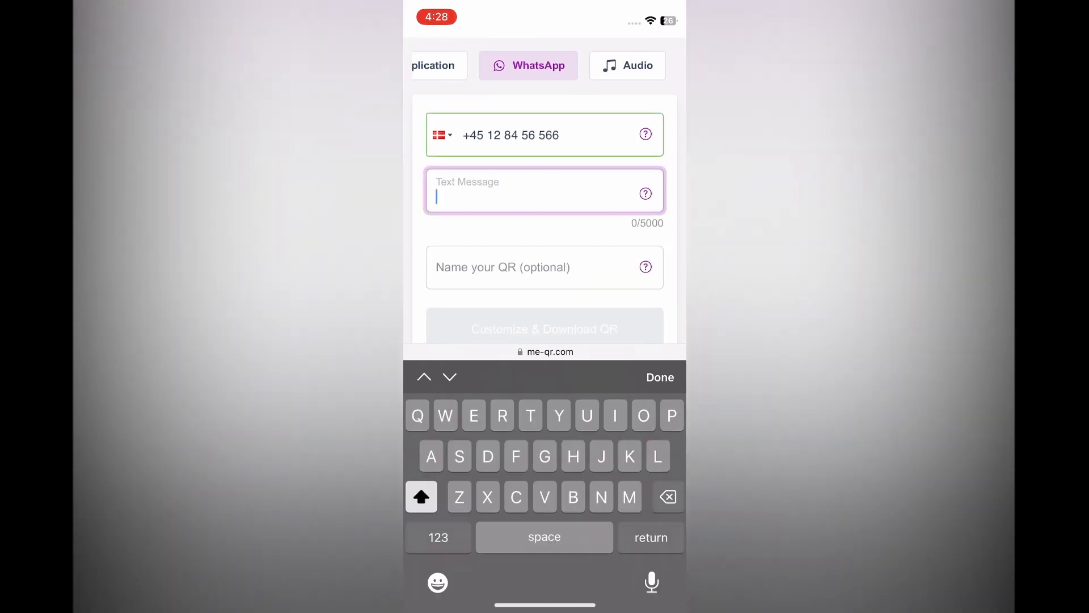
{"action": "type", "text": "Test"}
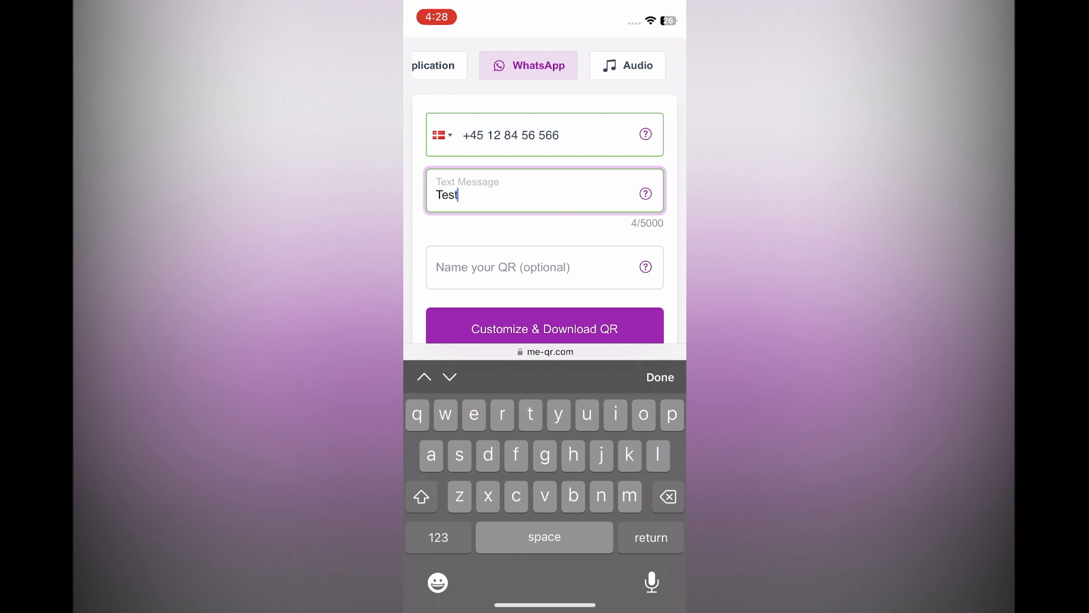
{"action": "left_click", "coordinate": [545, 329]}
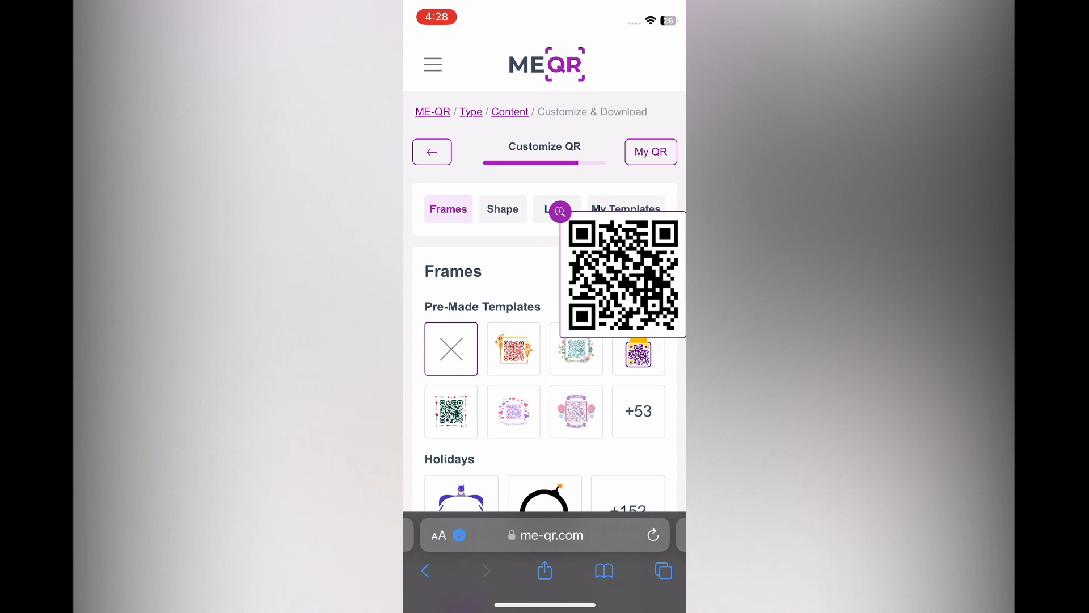
- Move past Frames, Shape and My Templates to the download panel with PNG selected
{"action": "scroll", "scroll_direction": "down", "scroll_amount": 3}
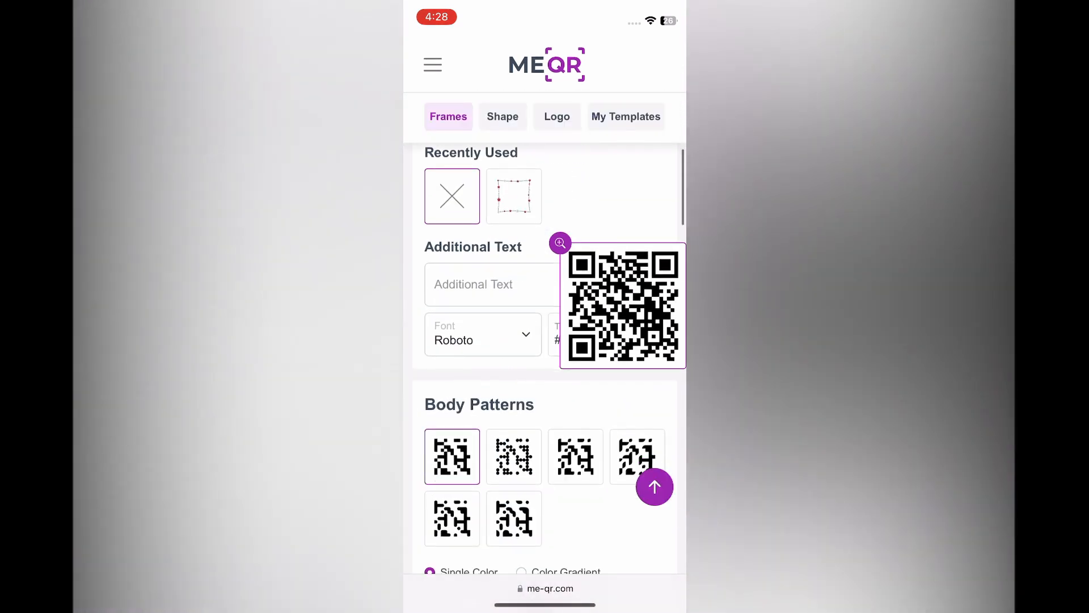
{"action": "left_click", "coordinate": [502, 116]}
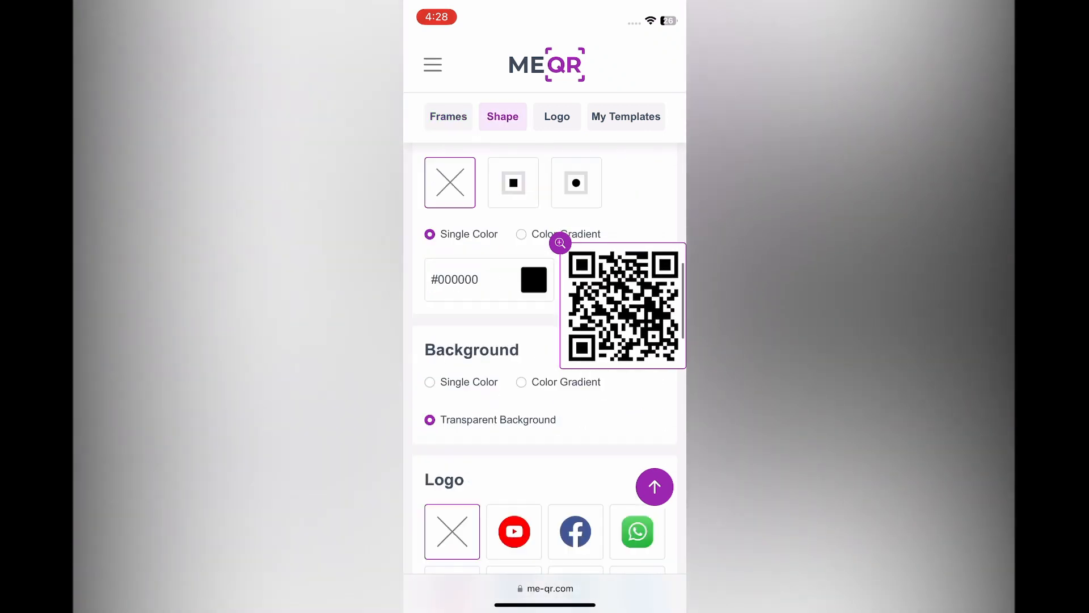
{"action": "left_click", "coordinate": [624, 116]}
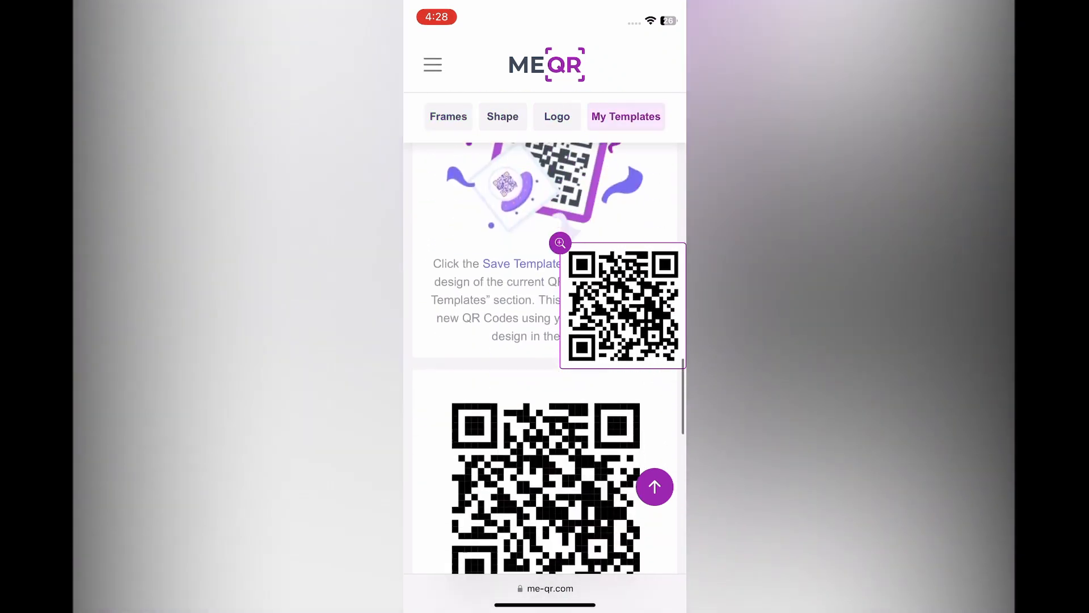
{"action": "scroll", "scroll_direction": "down", "scroll_amount": 3}
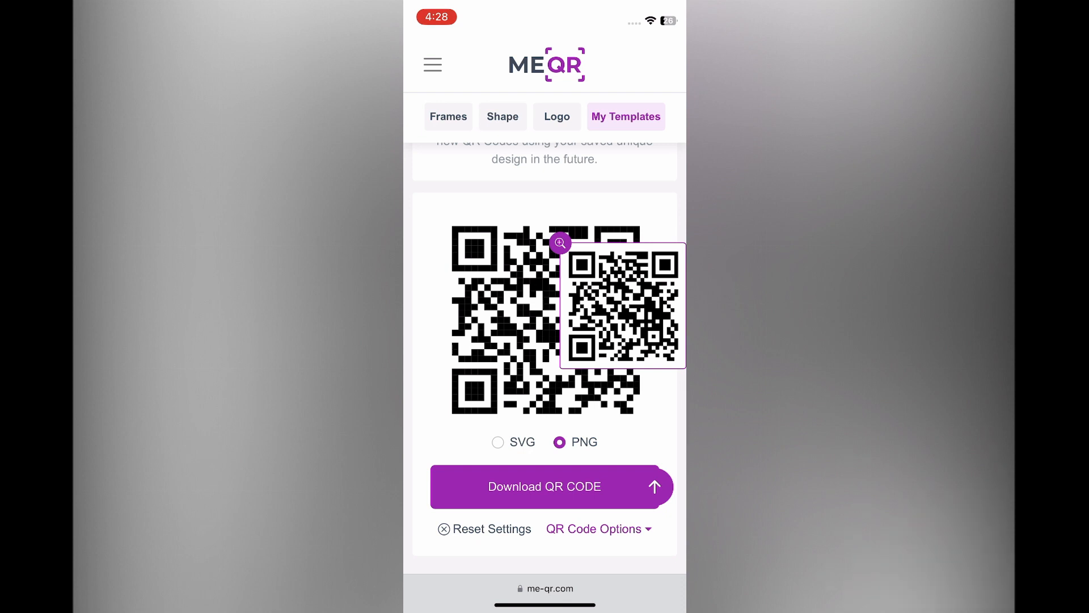
- Download the QR code as PNG and confirm Safari's download prompt
{"action": "left_click", "coordinate": [545, 486]}
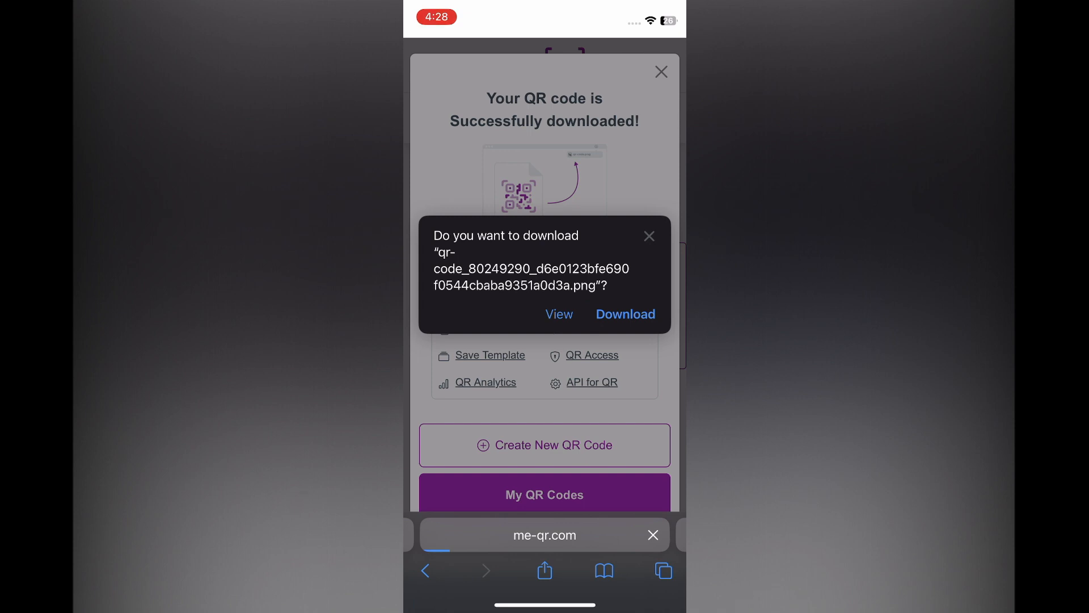
{"action": "left_click", "coordinate": [624, 314]}
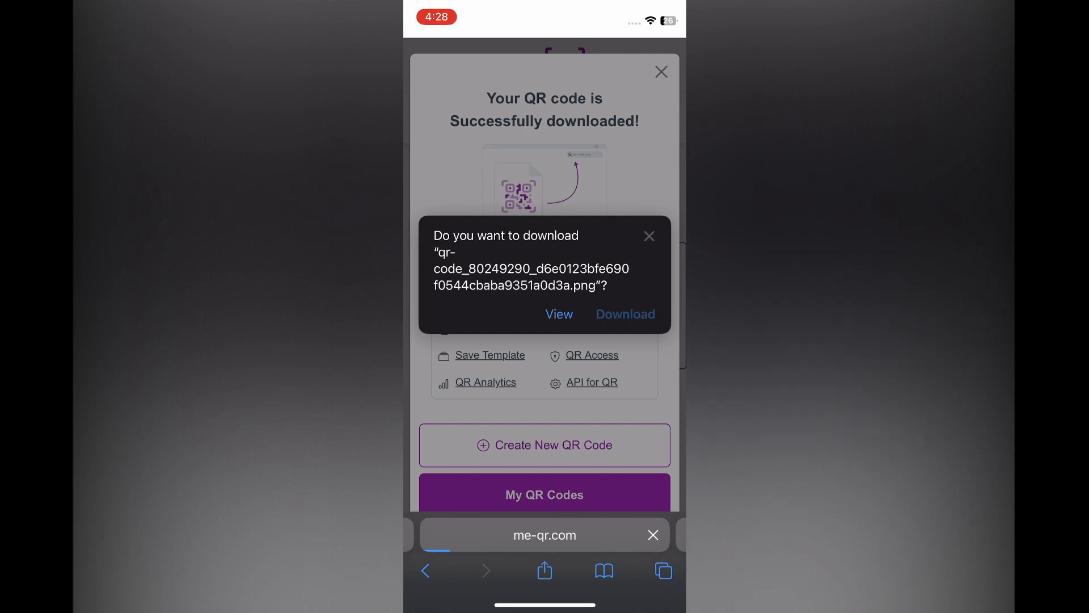
{"action": "left_click", "coordinate": [624, 314]}
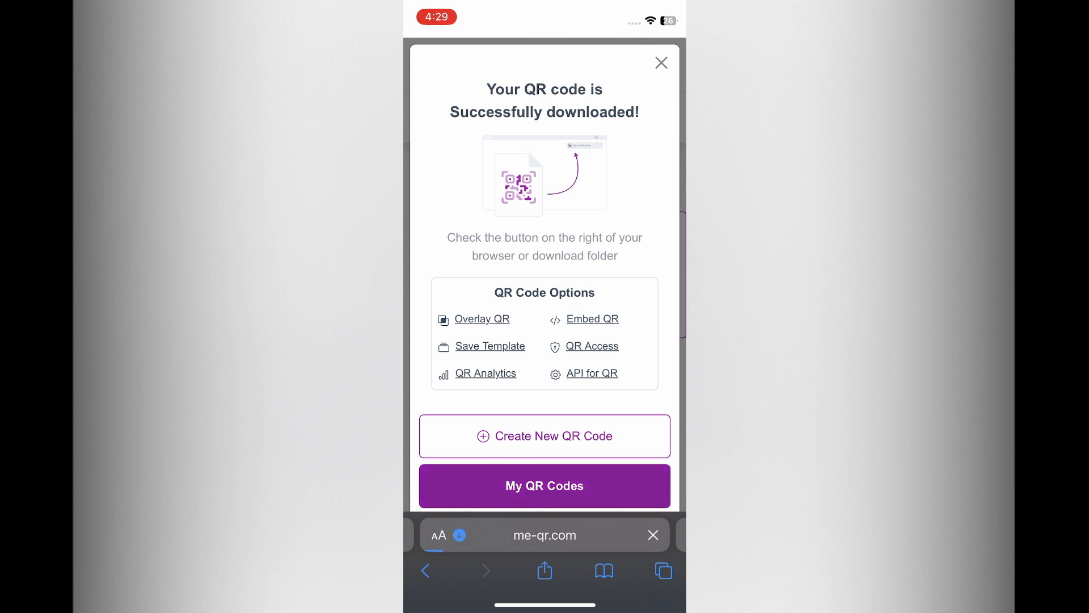
- Visit My QR Codes, then reach Safari's Downloads list via the aA page options
{"action": "left_click", "coordinate": [544, 484]}
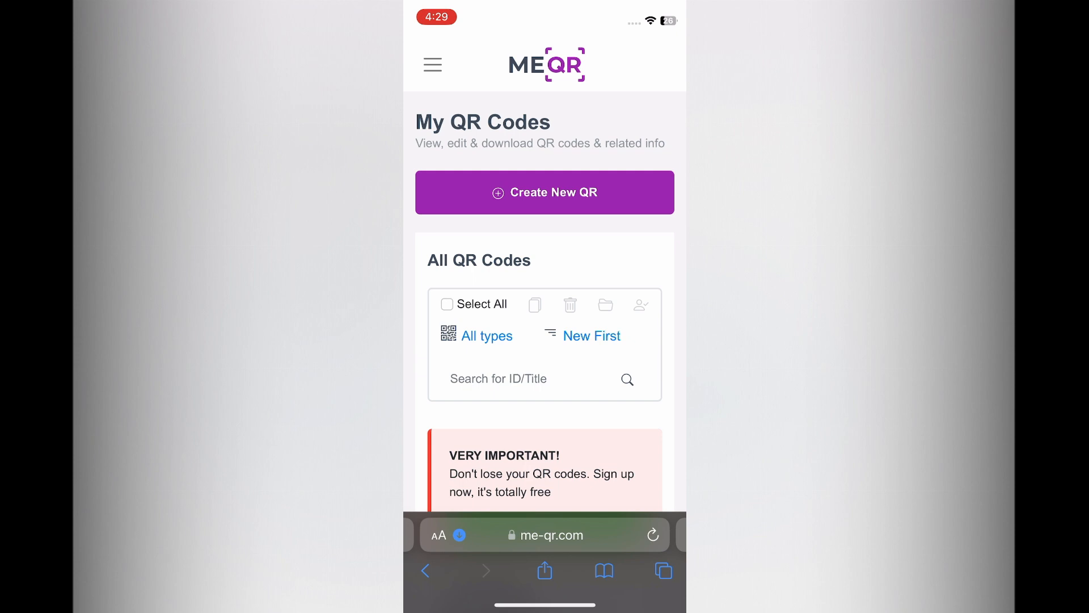
{"action": "left_click", "coordinate": [438, 535]}
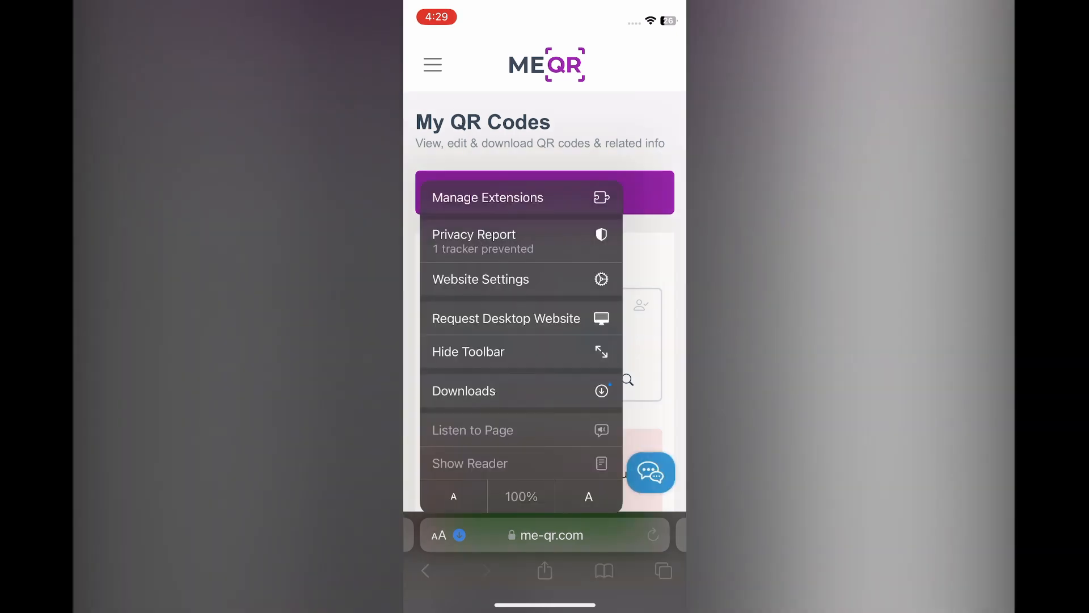
{"action": "left_click", "coordinate": [463, 390]}
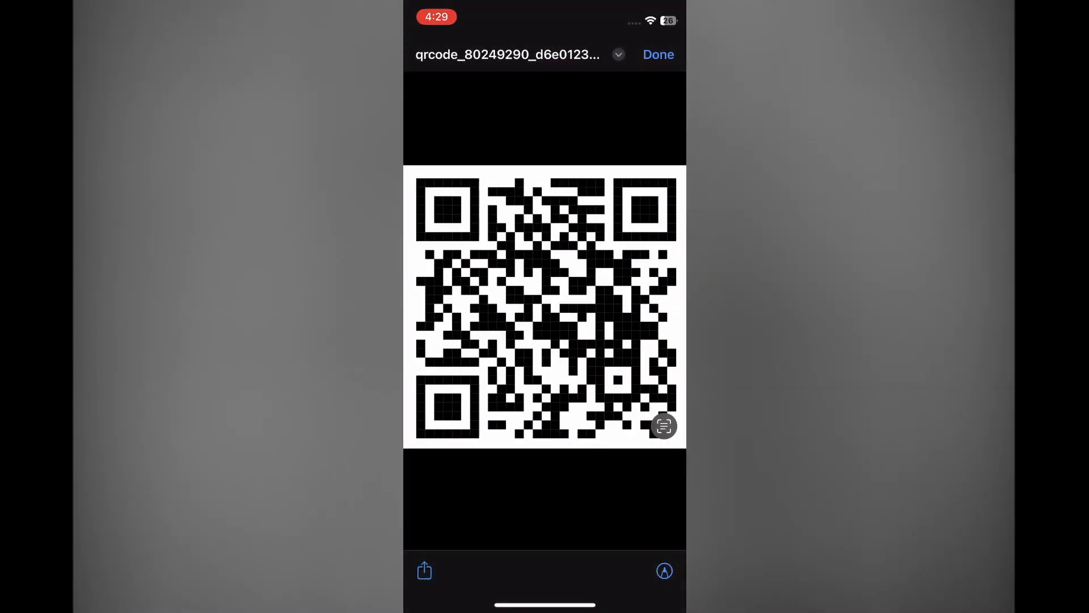
- Bring up the share sheet for the downloaded qrcode PNG image
{"action": "left_click", "coordinate": [423, 570]}
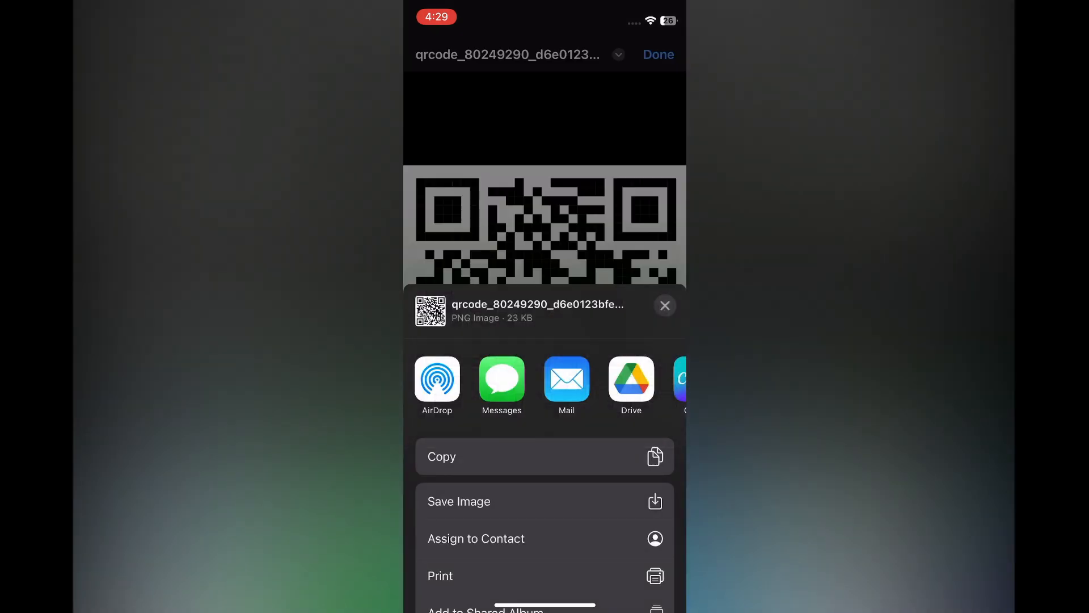